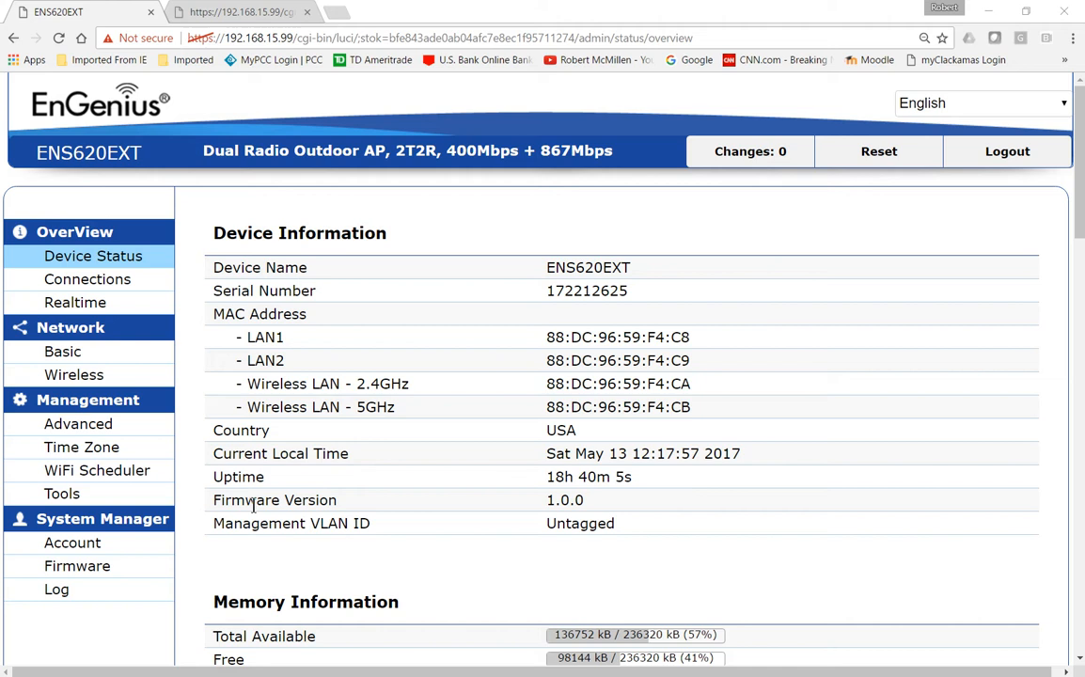
mouse_move(98, 470)
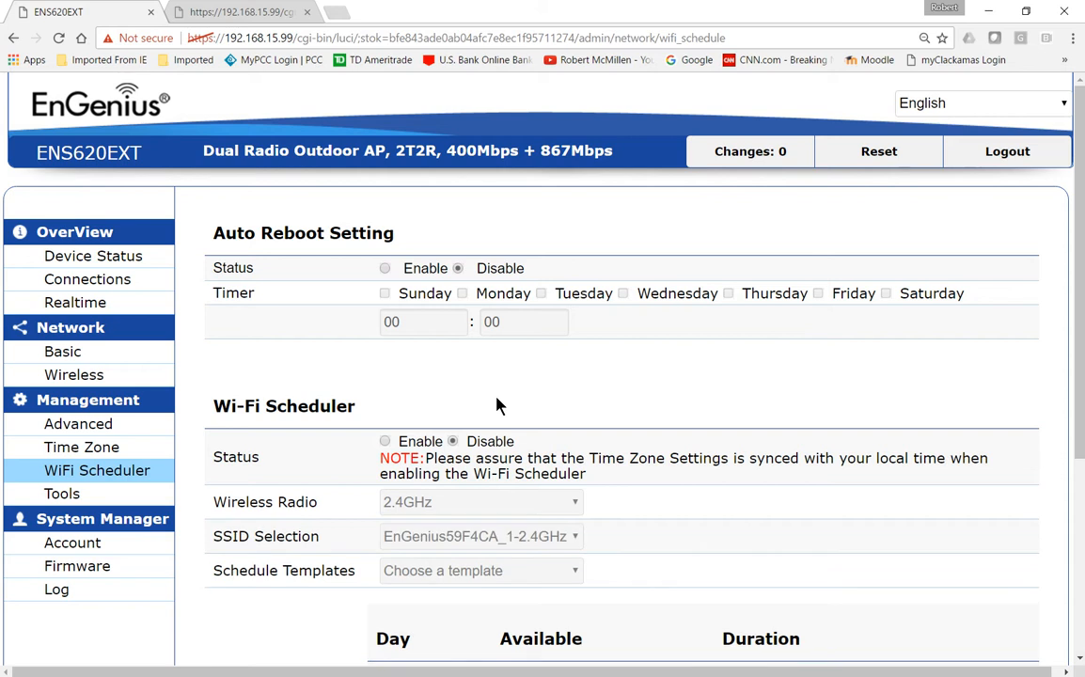
- Enable the Wi-Fi Scheduler status, revealing the 2.4GHz schedule table with all days 00:00–24:00
scroll(down, 3)
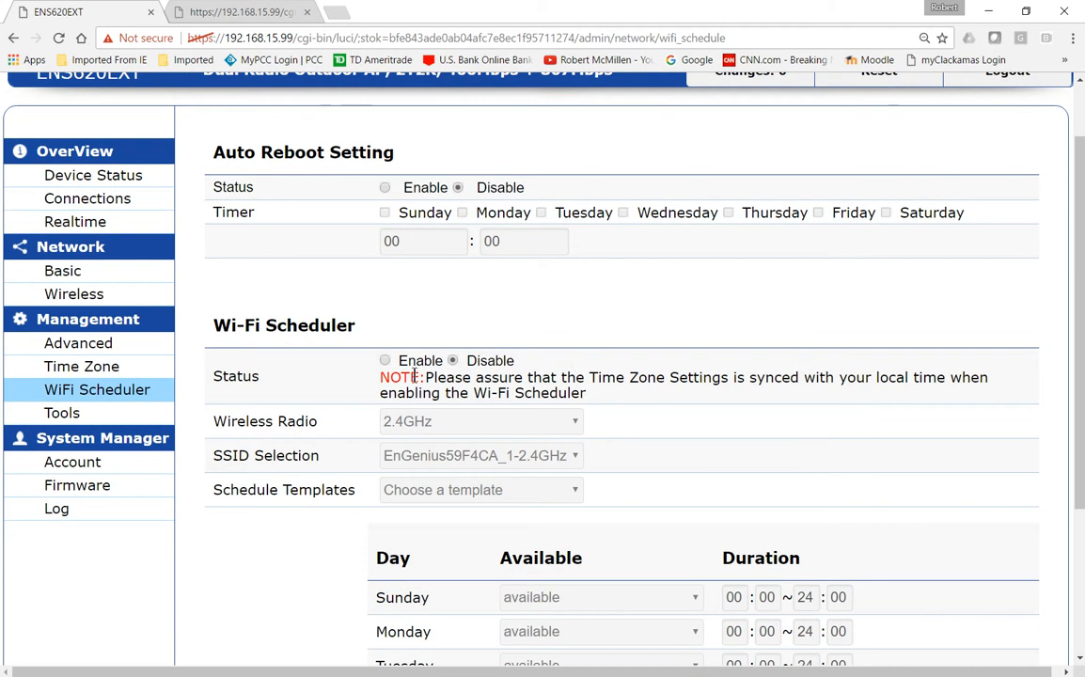
click(383, 362)
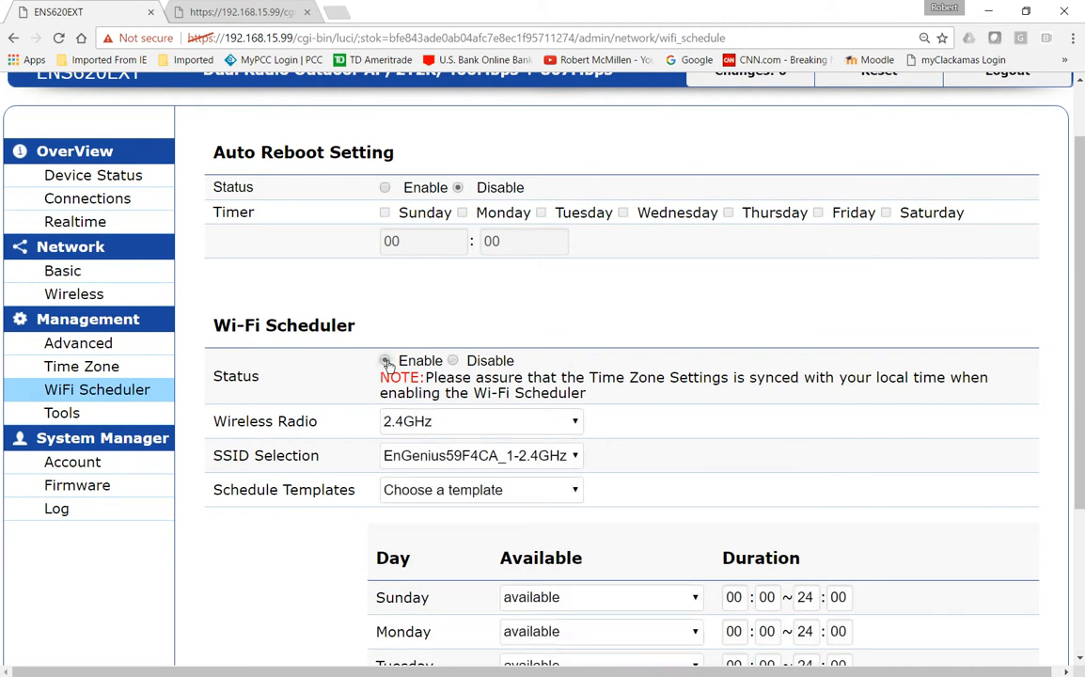
click(384, 361)
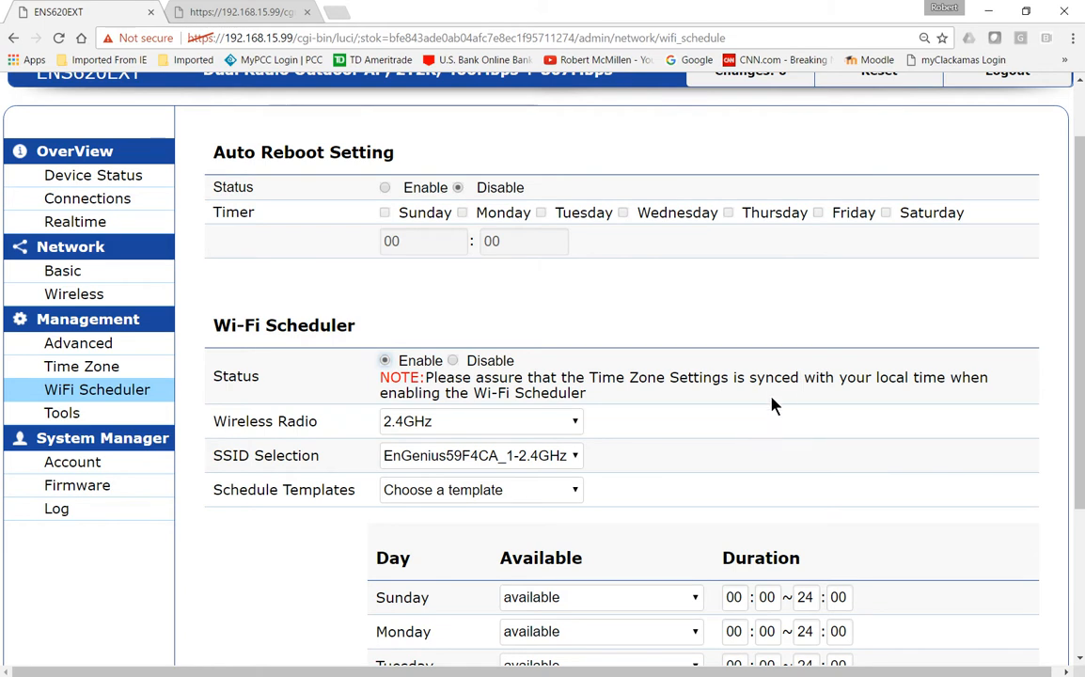
scroll(down, 3)
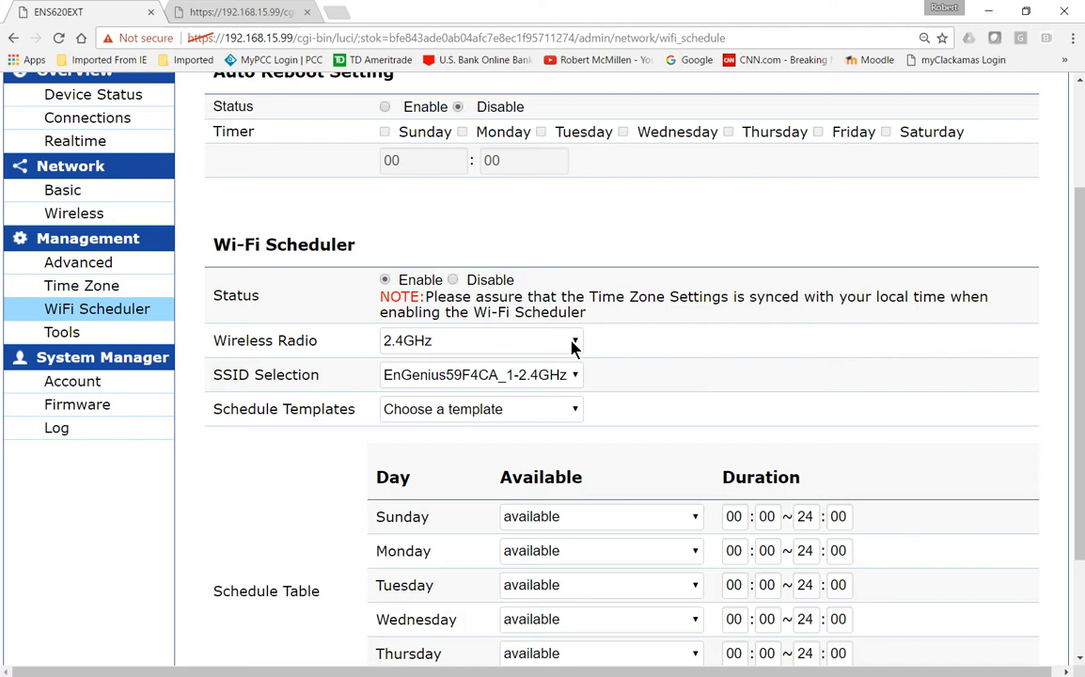
mouse_move(699, 359)
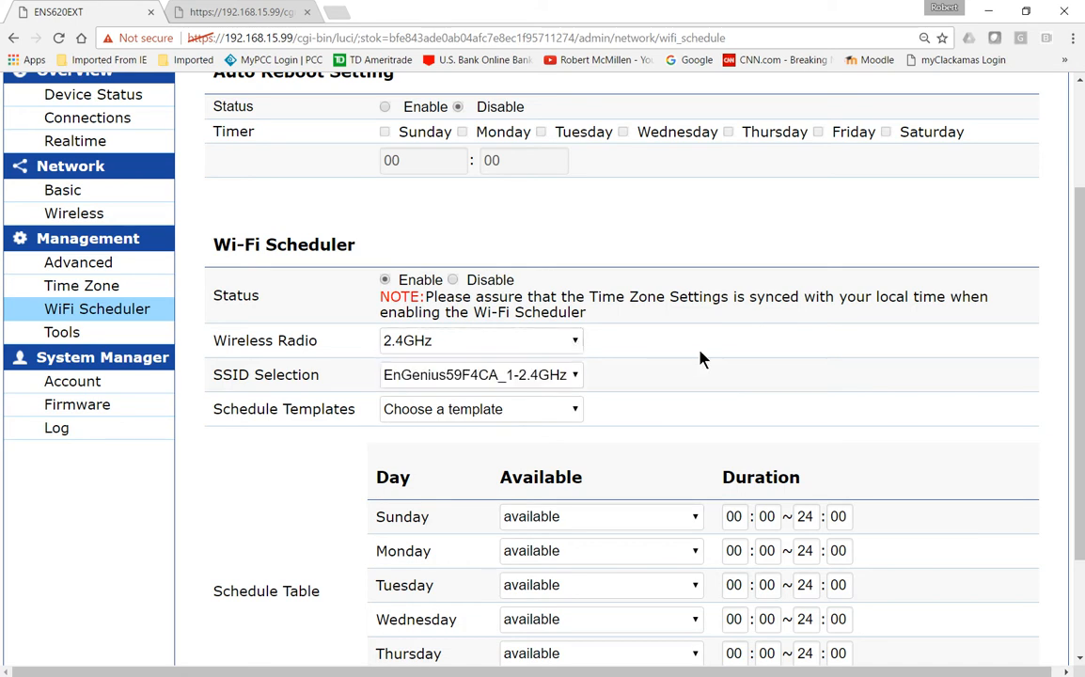
scroll(down, 3)
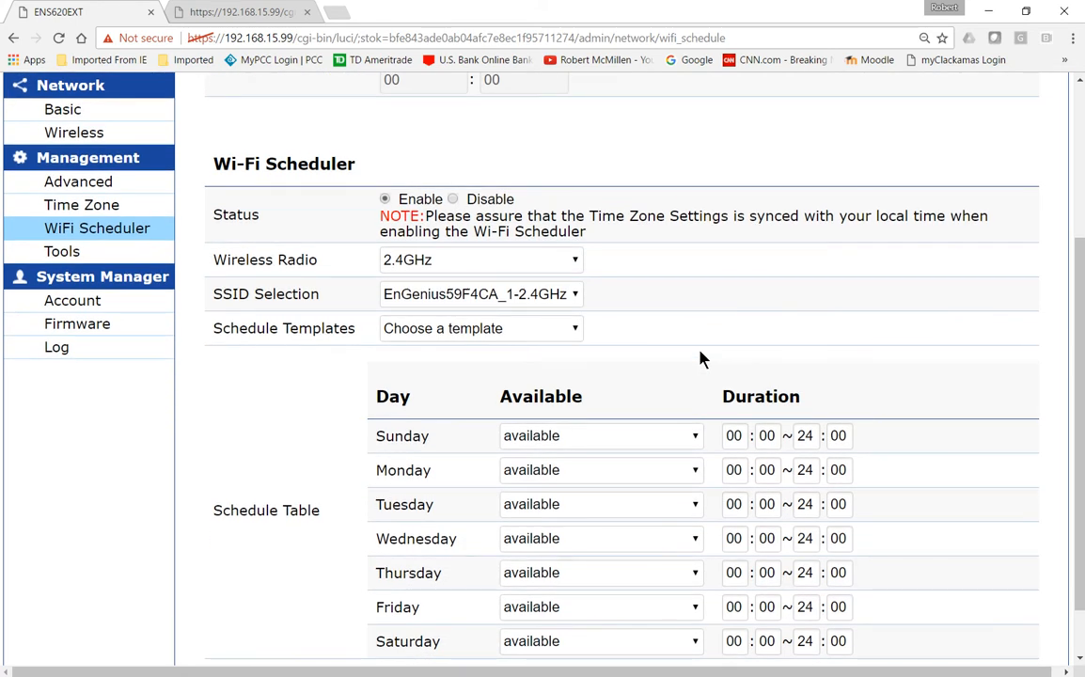
mouse_move(658, 359)
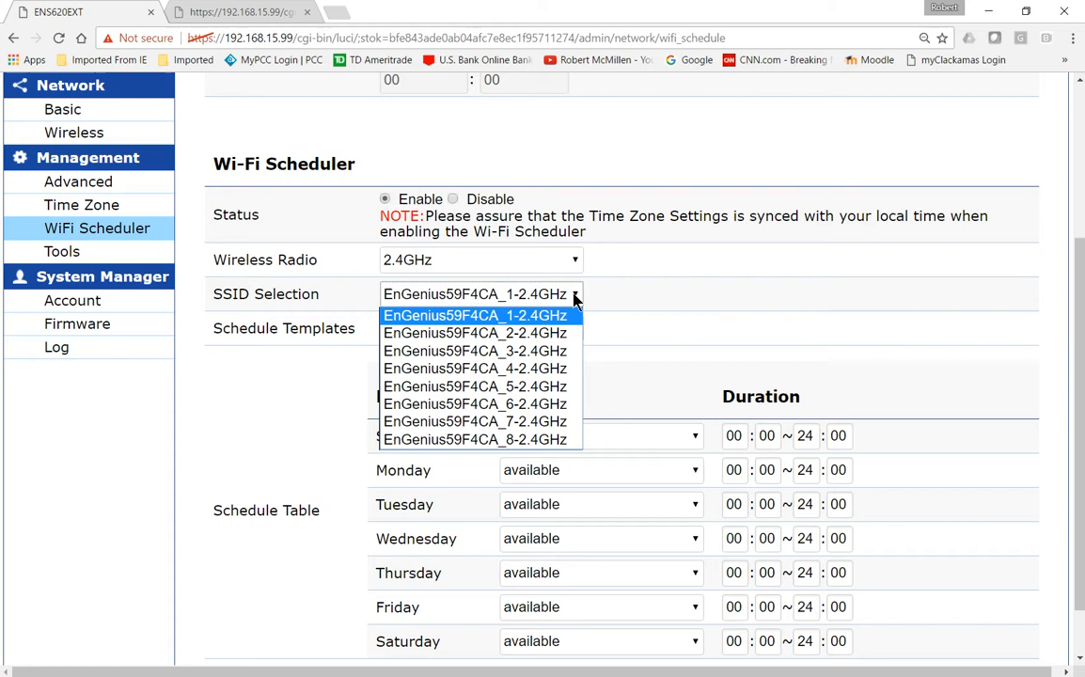
click(476, 316)
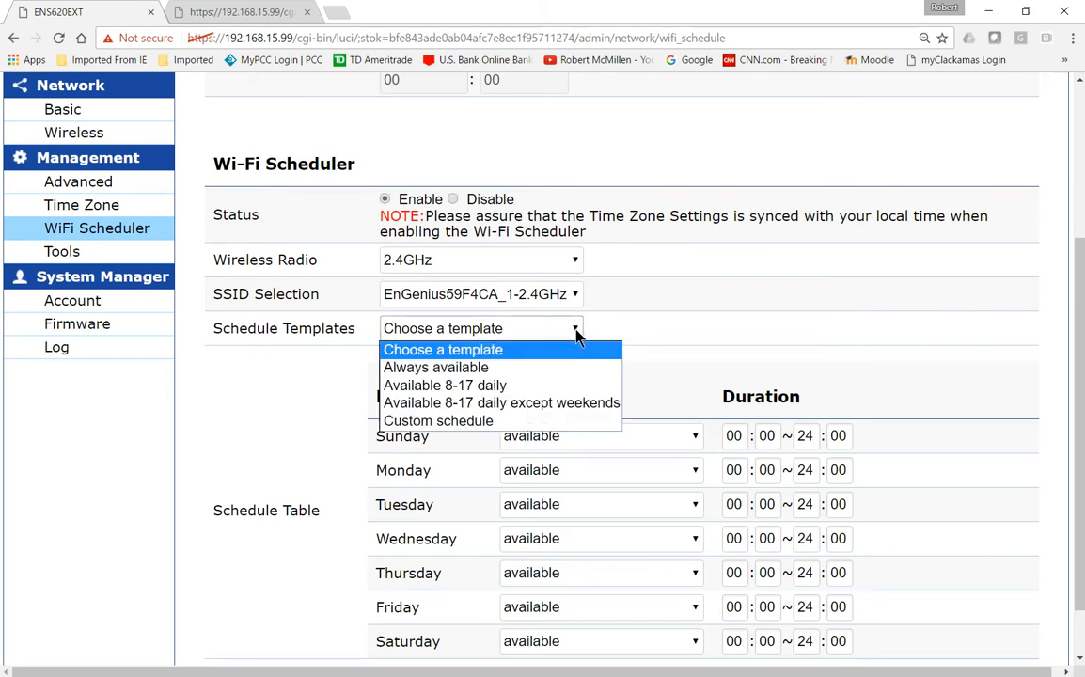
mouse_move(564, 383)
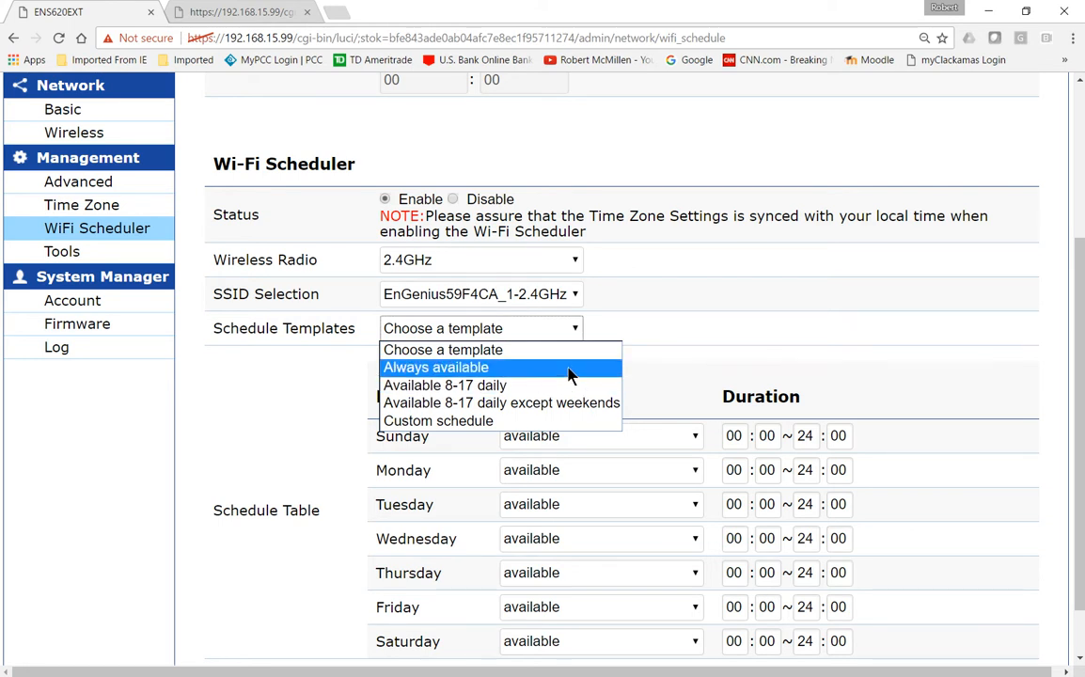
mouse_move(573, 384)
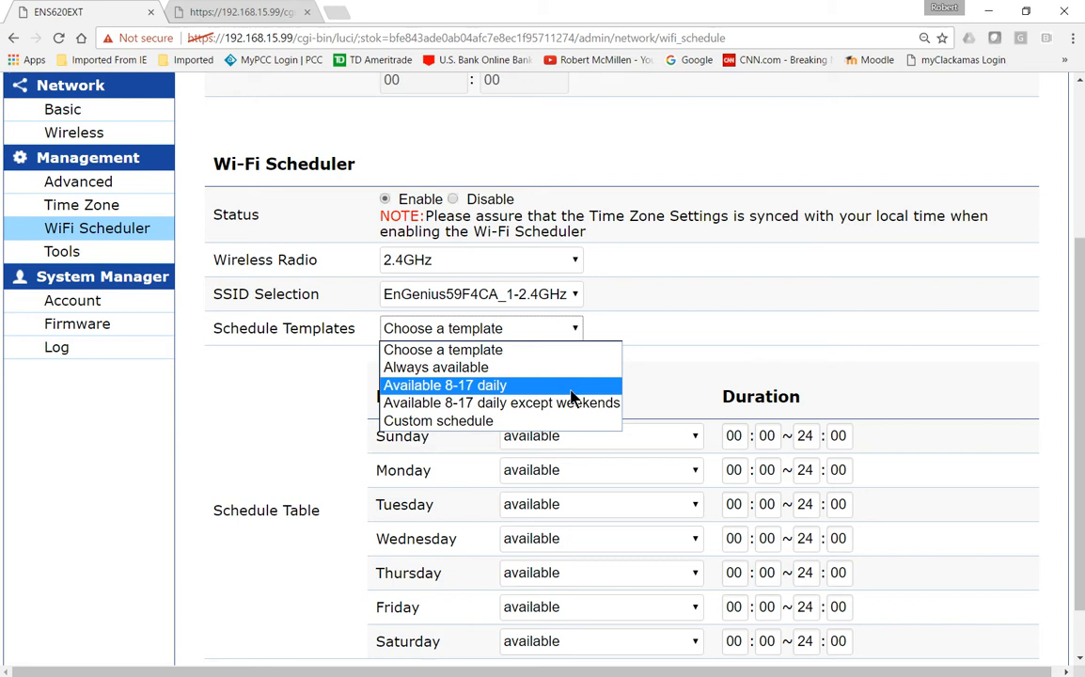
- Apply 'Available 8-17 daily', then 'Available 8-17 daily except weekends' so Sunday and Saturday are unavailable
click(443, 384)
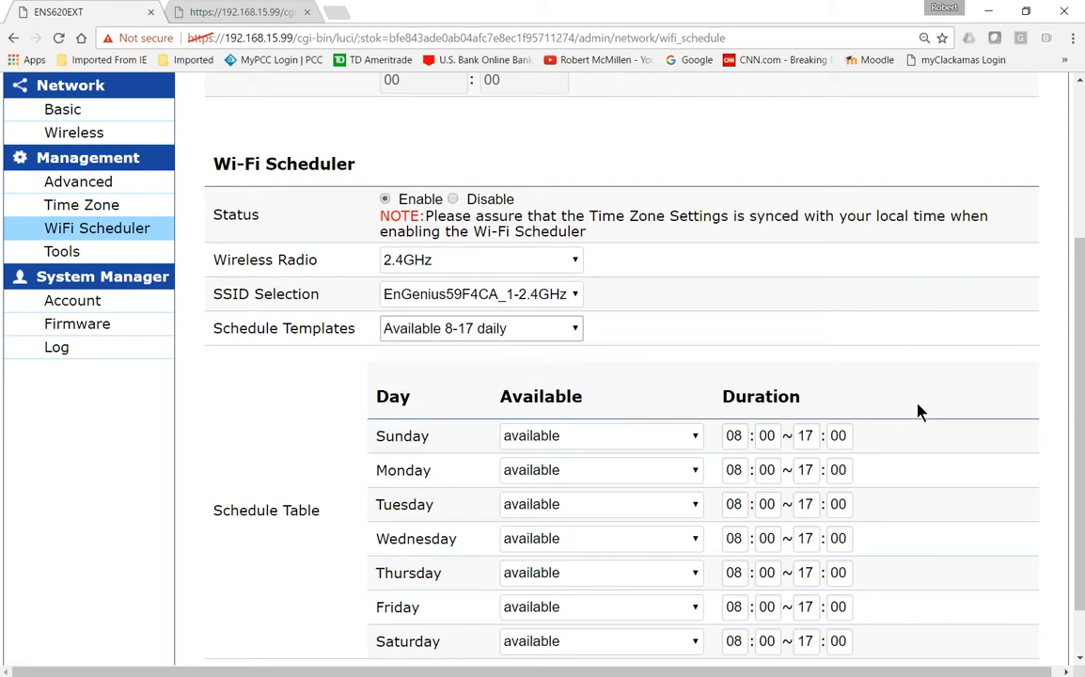
mouse_move(910, 446)
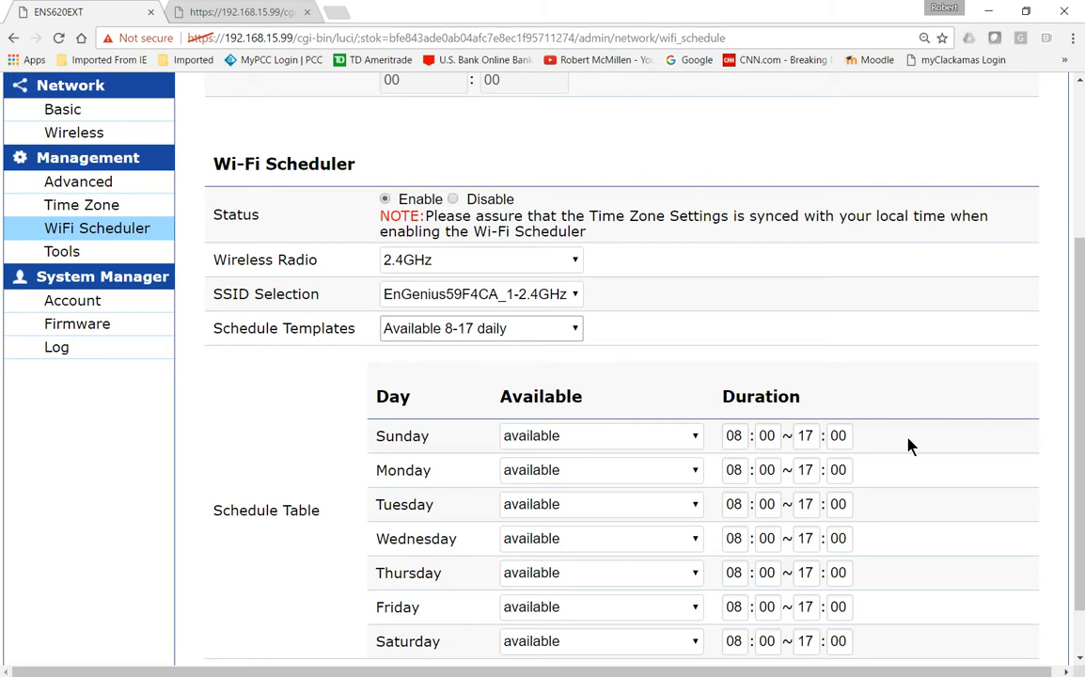
click(482, 327)
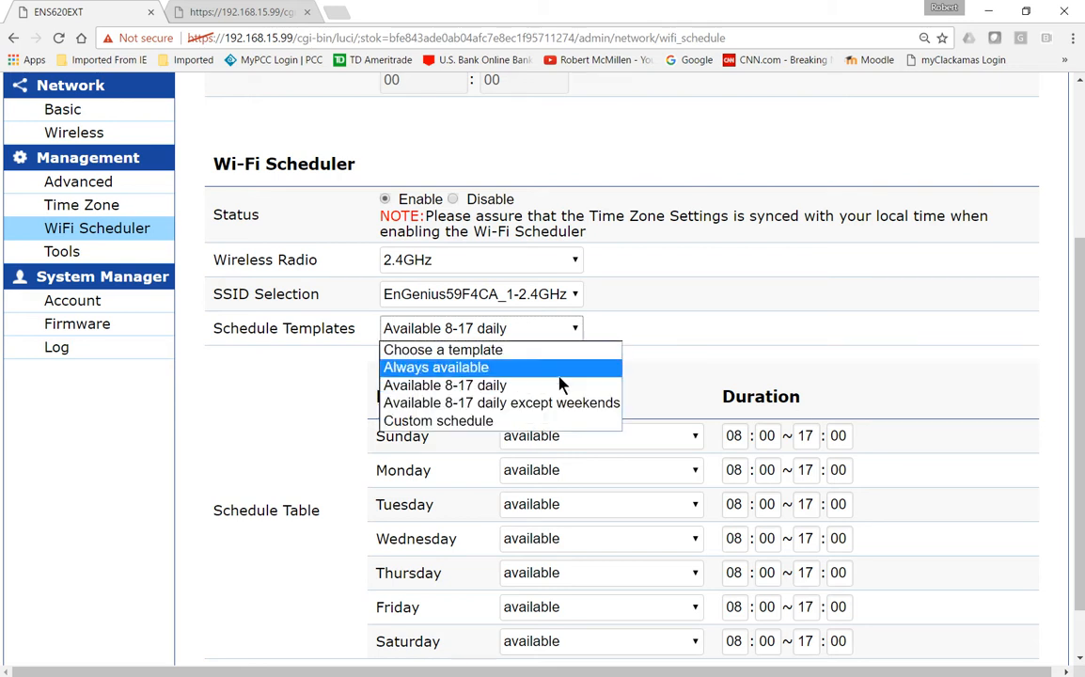
click(501, 402)
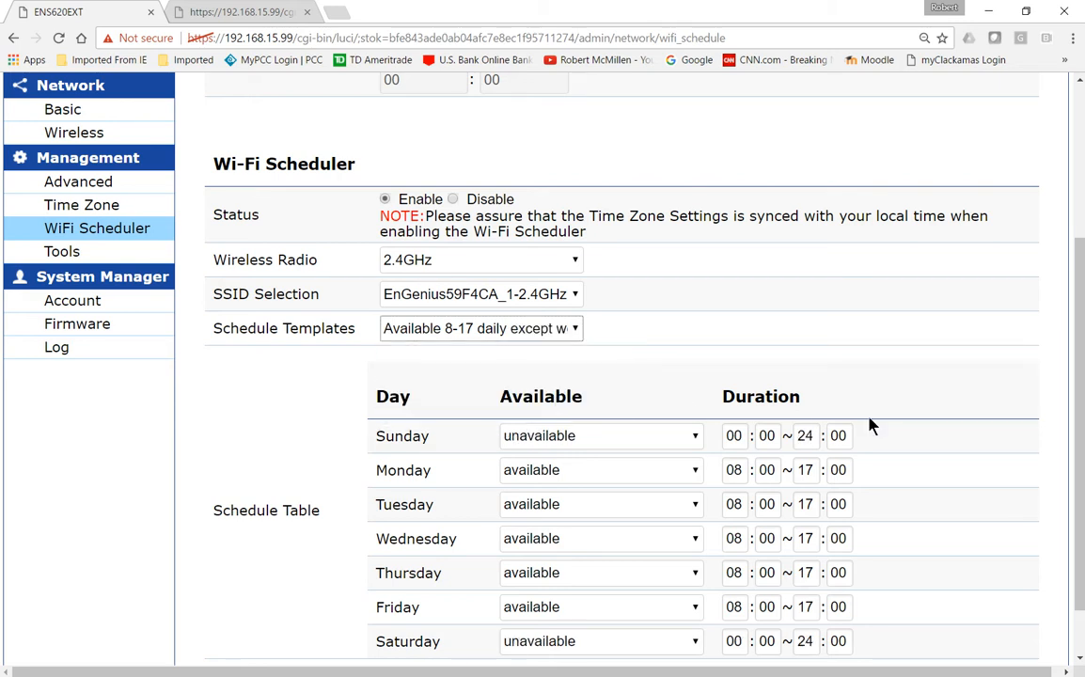
mouse_move(654, 446)
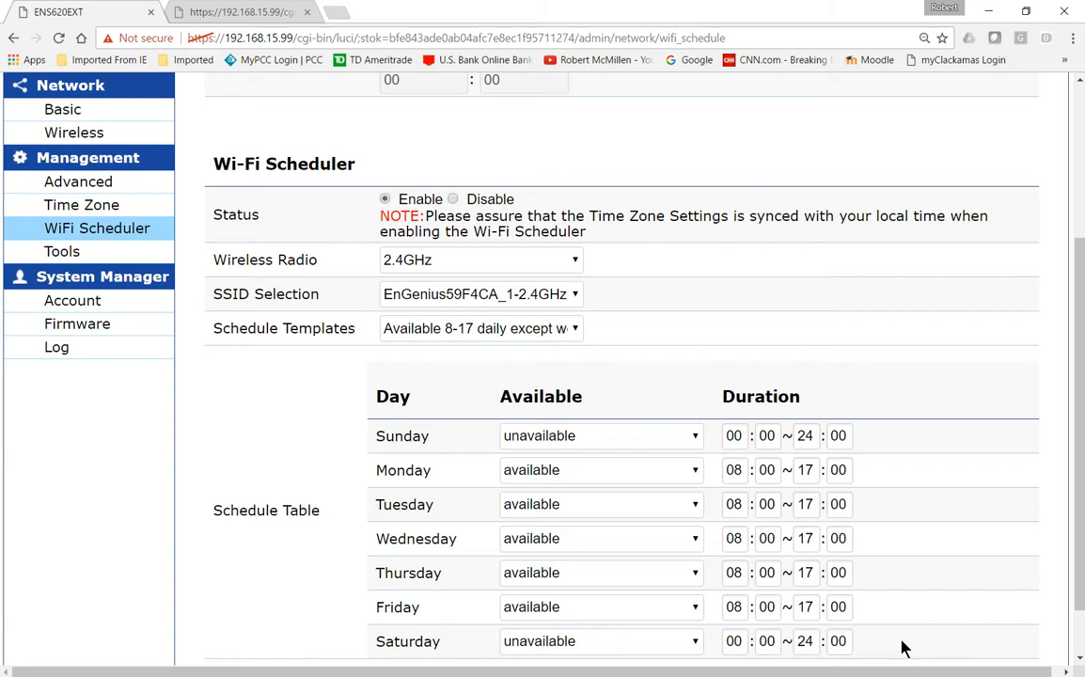
mouse_move(884, 493)
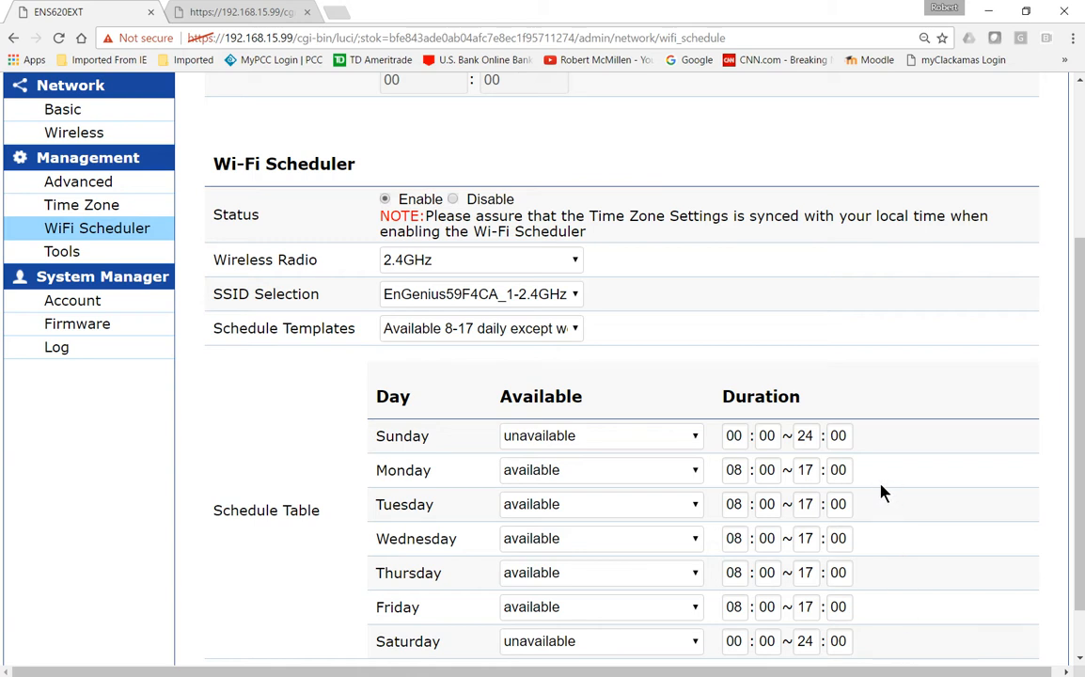
click(482, 328)
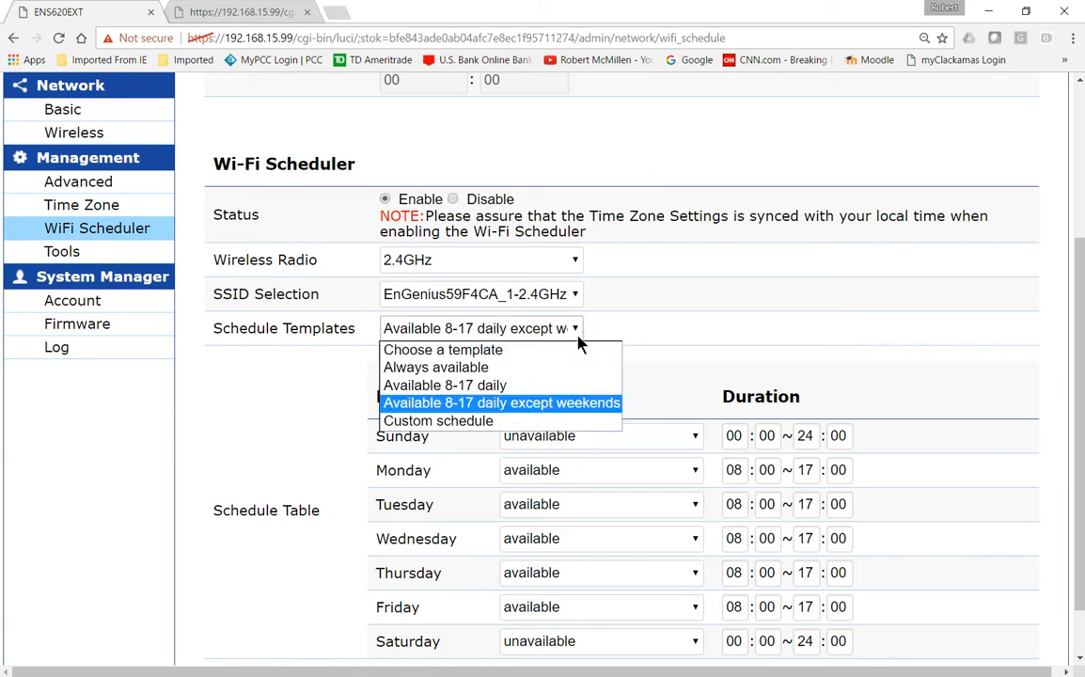
- Switch to a Custom schedule with Sunday available 08:00–17:00 and Monday unavailable
click(436, 421)
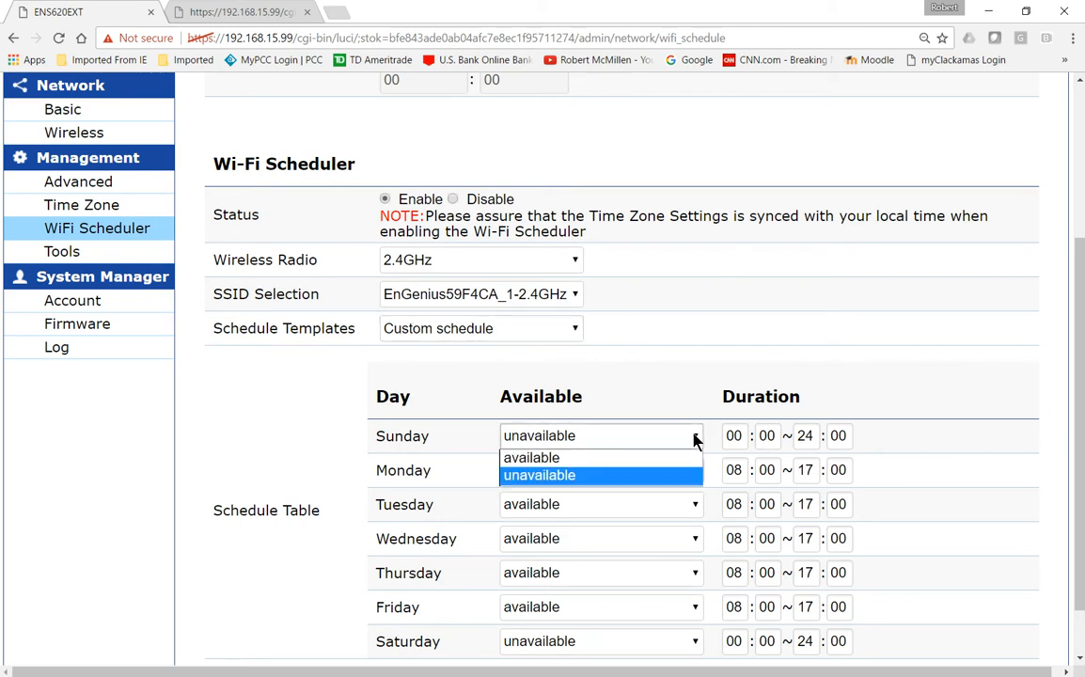
click(531, 459)
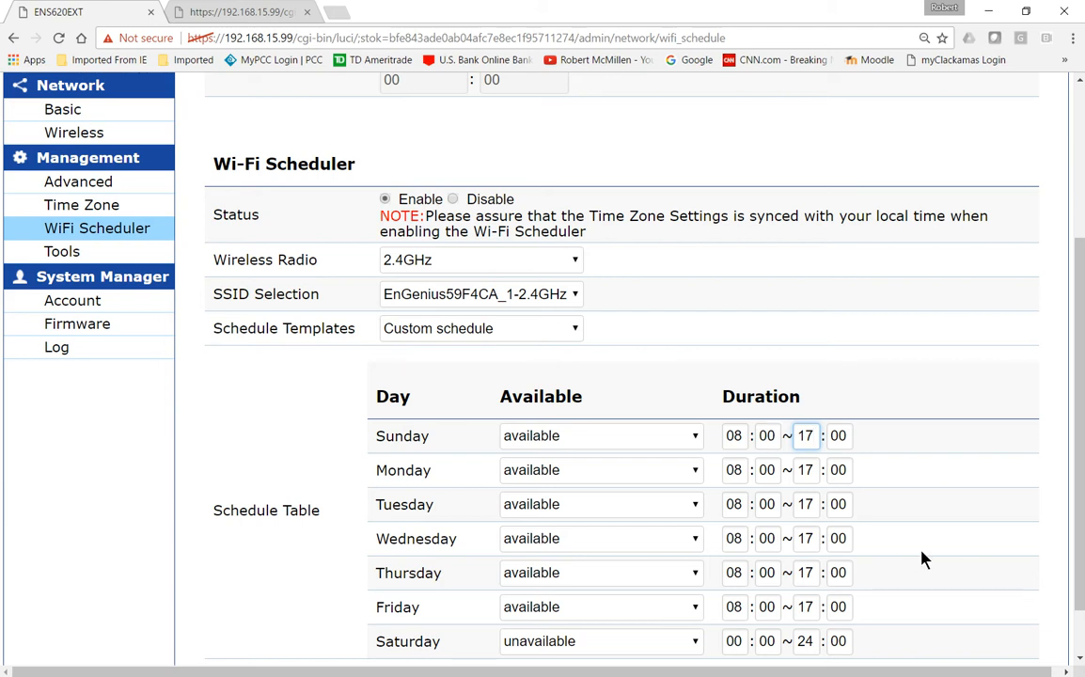
scroll(down, 3)
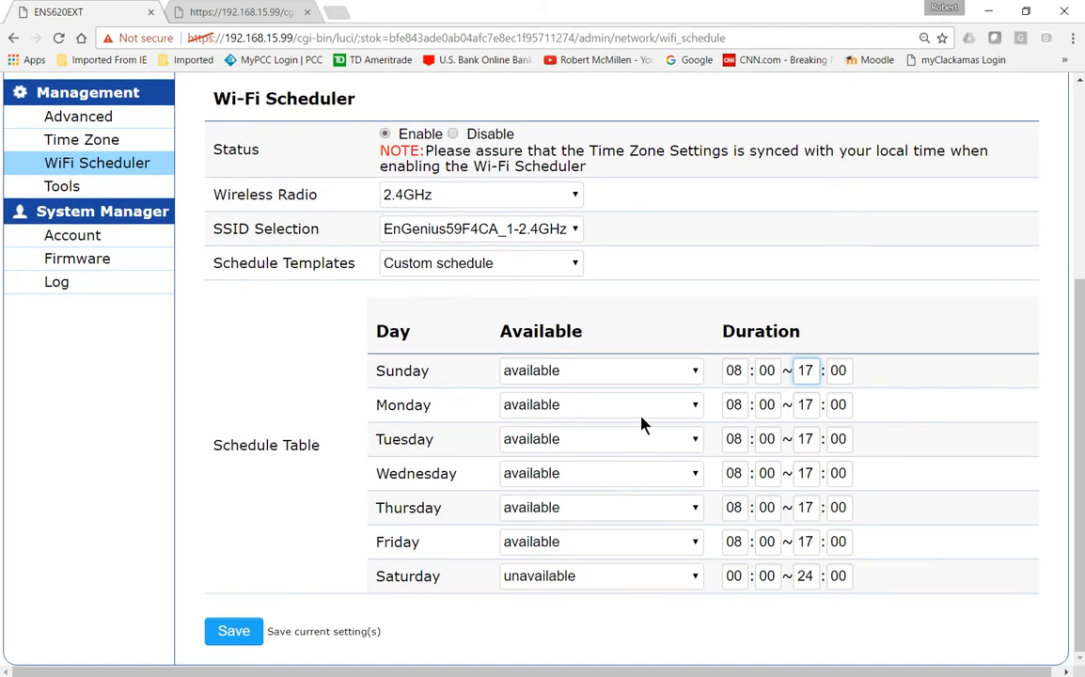
click(602, 404)
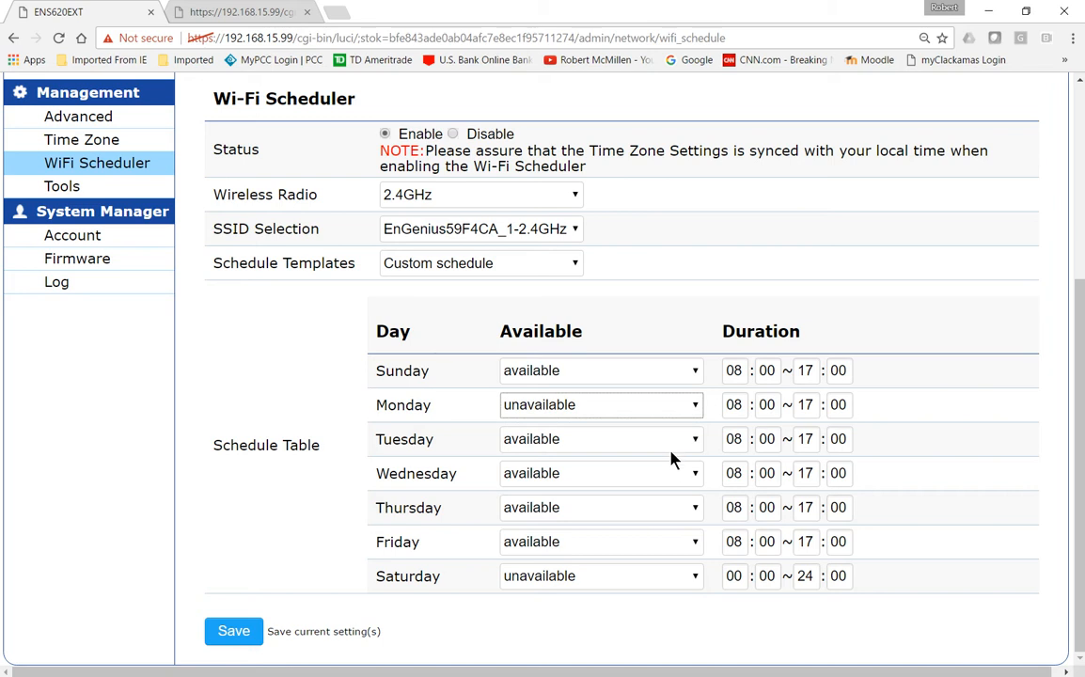
mouse_move(632, 496)
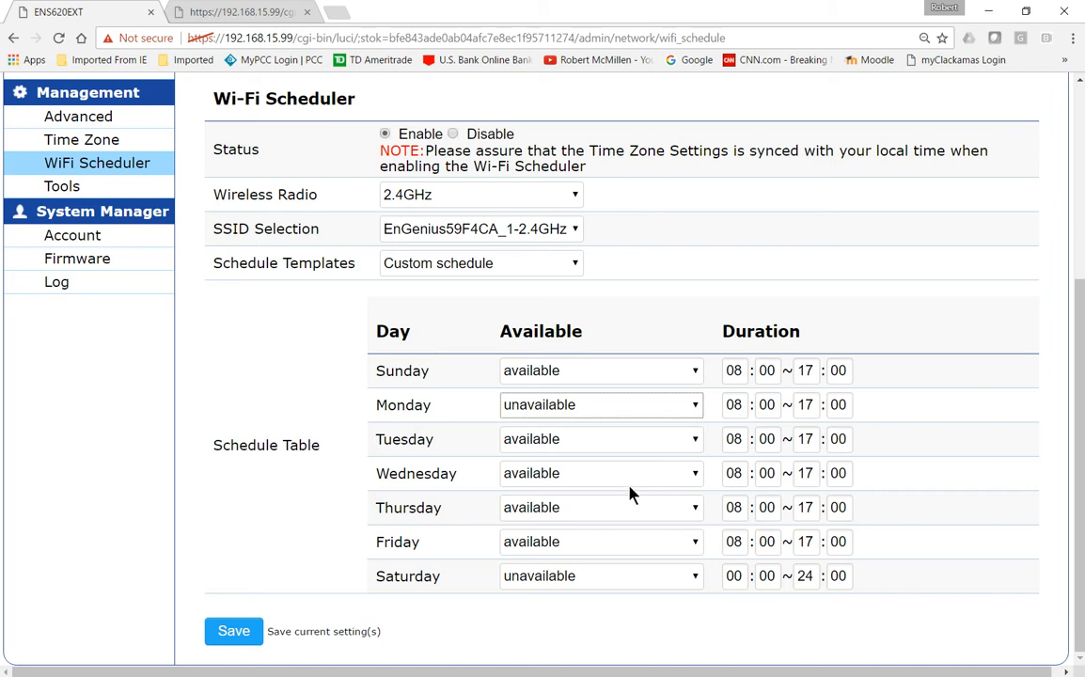
mouse_move(634, 504)
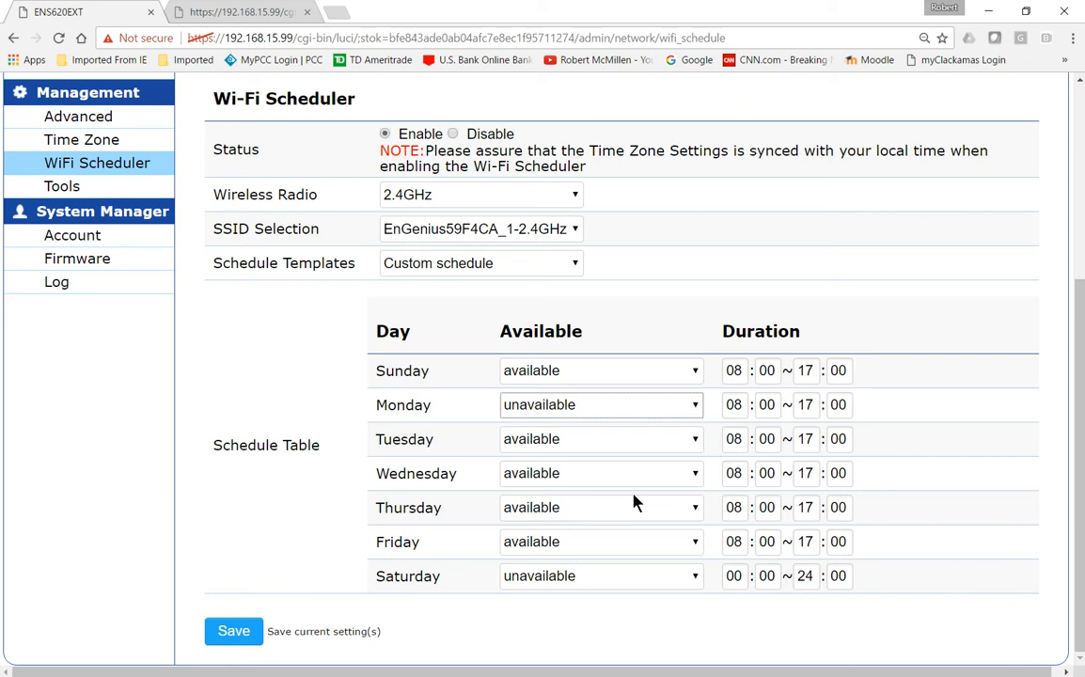
- Save the custom weekly schedule and review the pending wifi_schedule configuration changes
click(233, 632)
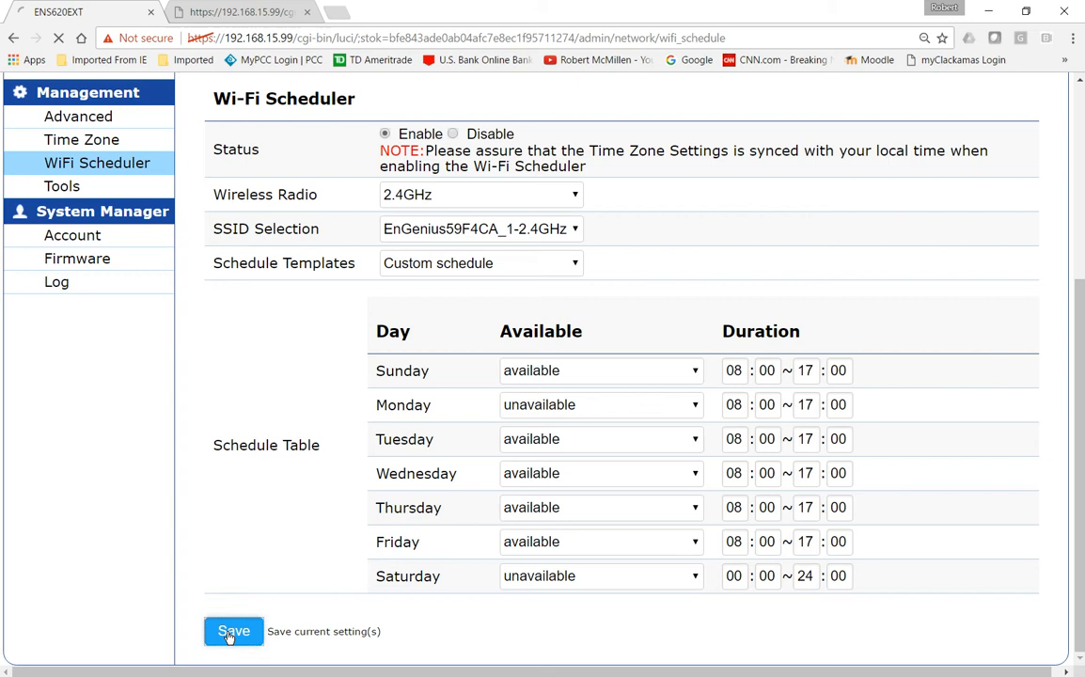
click(233, 632)
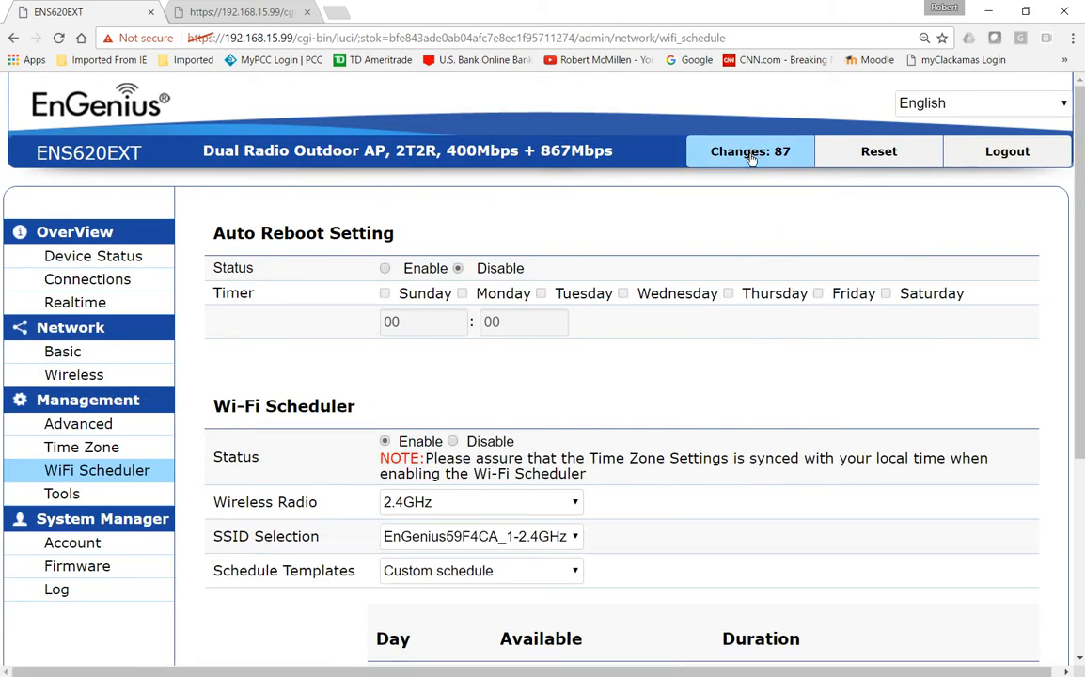
click(748, 150)
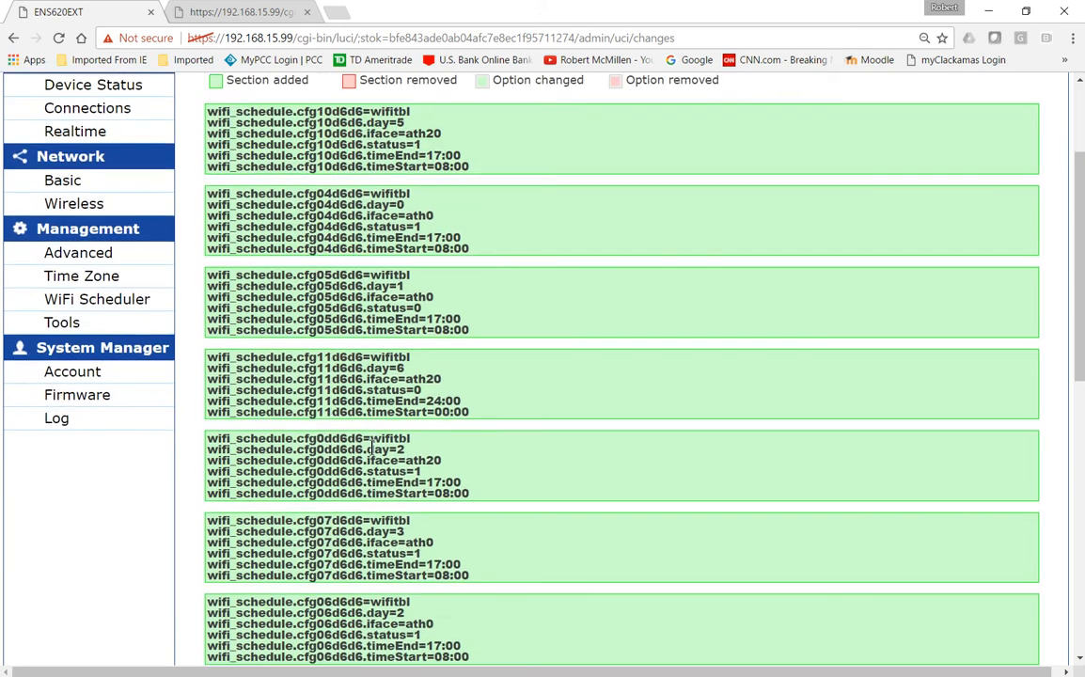
scroll(down, 3)
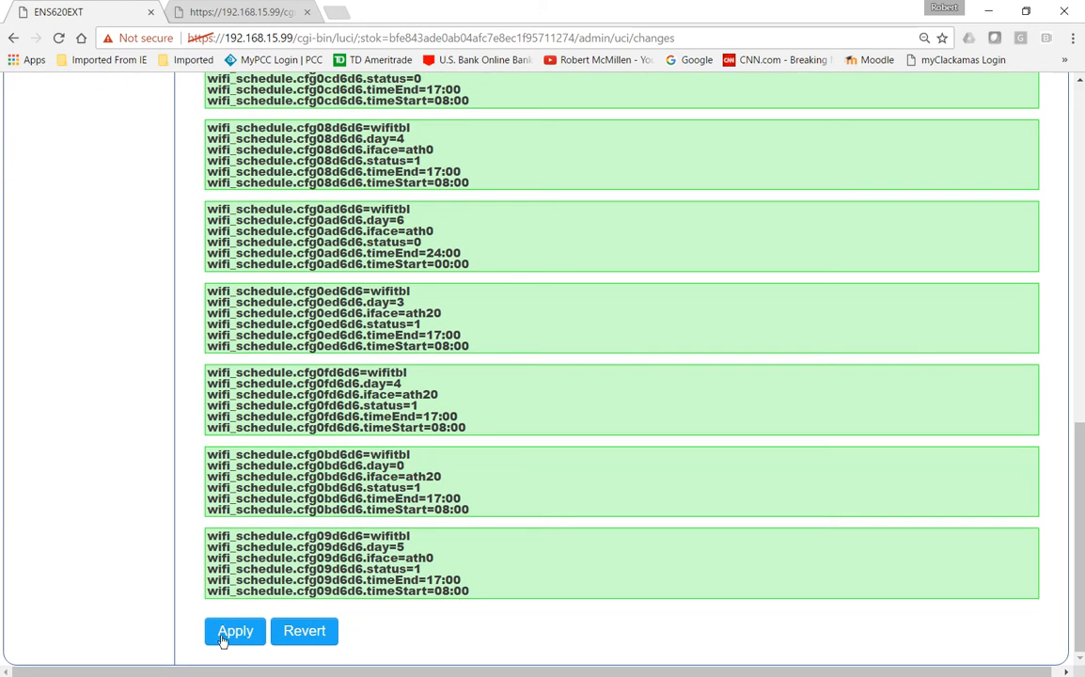
mouse_move(305, 640)
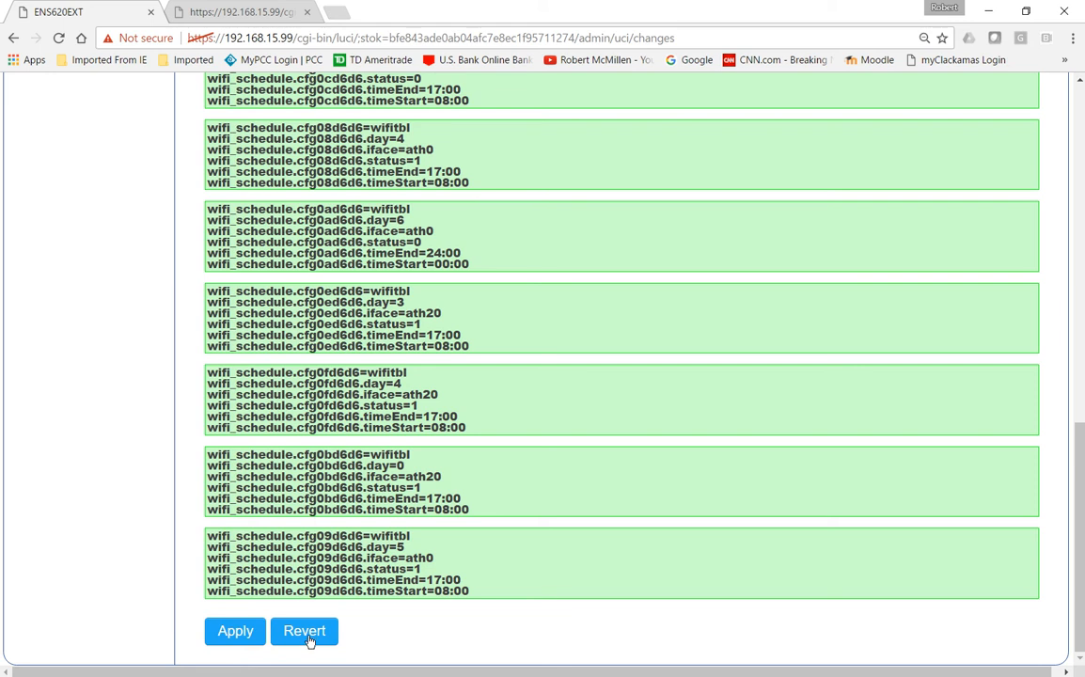